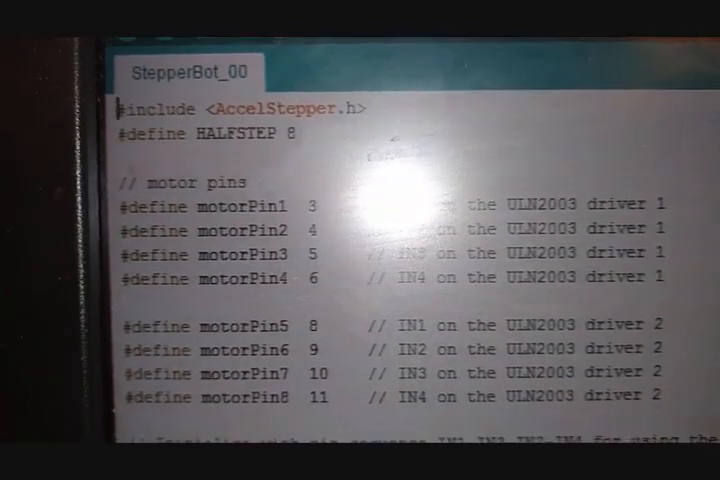
{"action": "scroll", "scroll_direction": "down", "scroll_amount": 3}
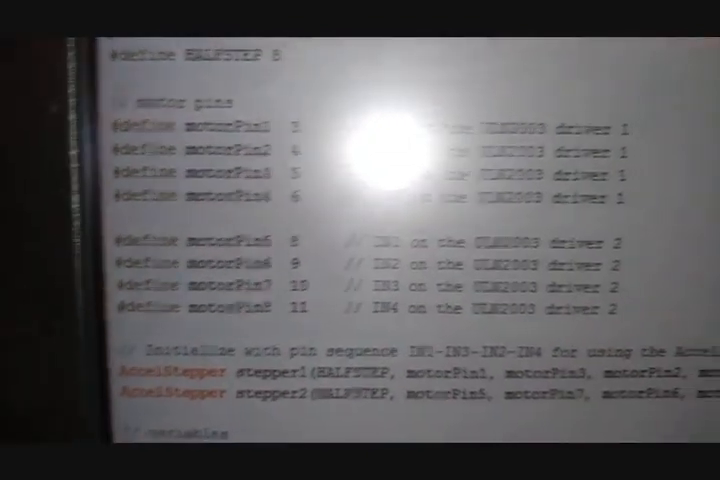